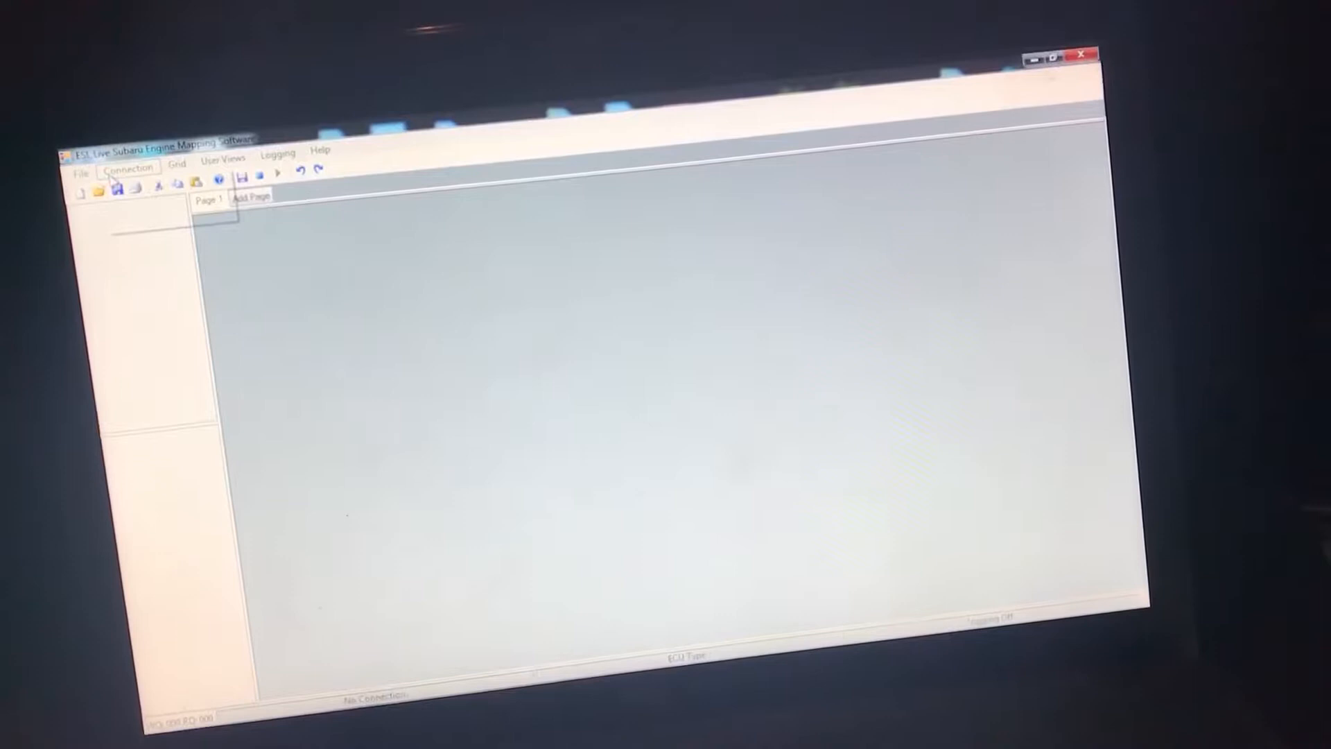
Request a car connection via Connect To Car, confirming the ESL SSM Cable serial port.
{"action": "left_click", "coordinate": [128, 166]}
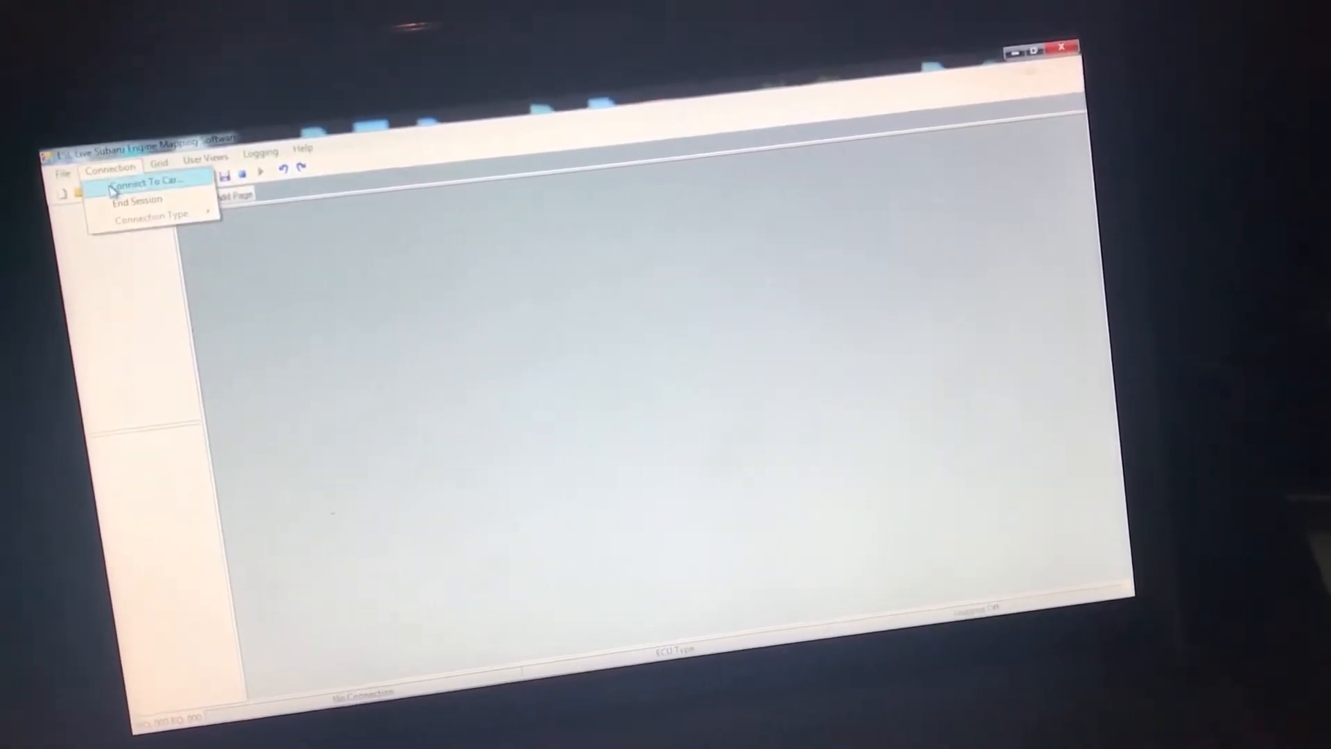
{"action": "left_click", "coordinate": [144, 181]}
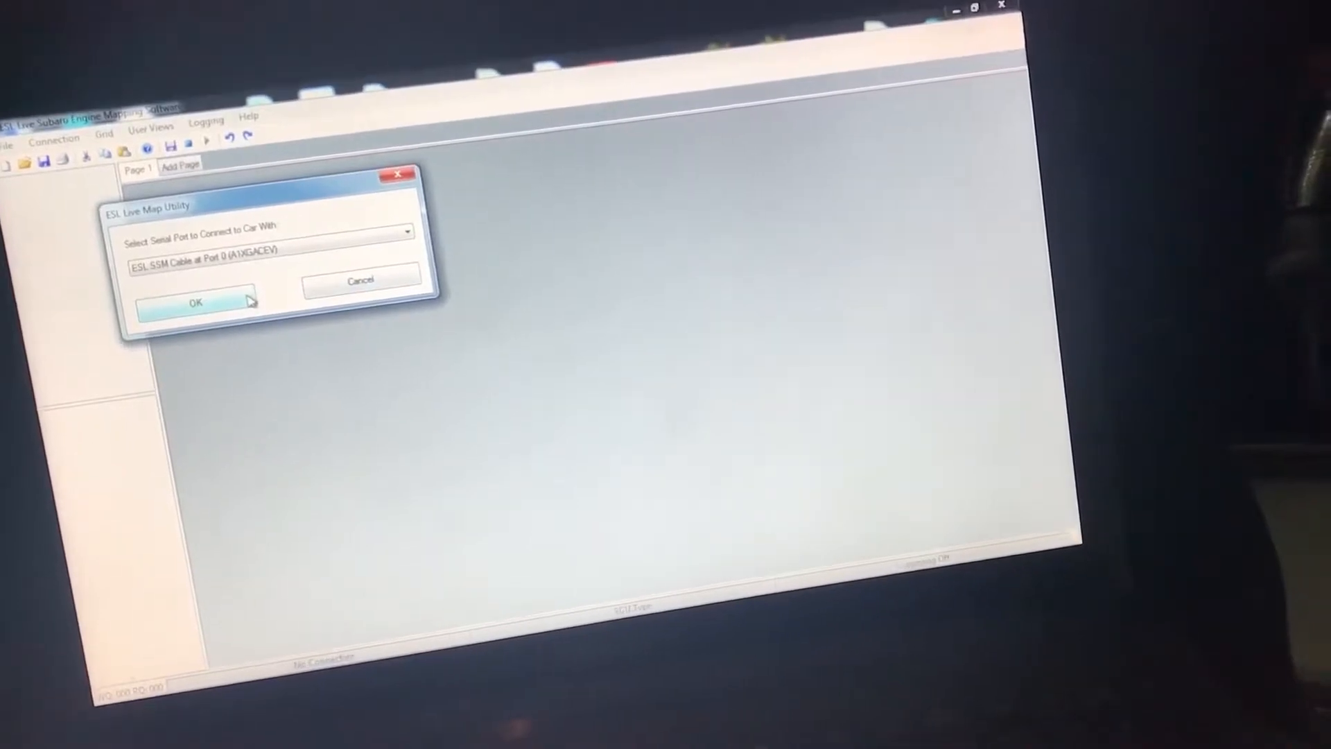
{"action": "left_click", "coordinate": [195, 303]}
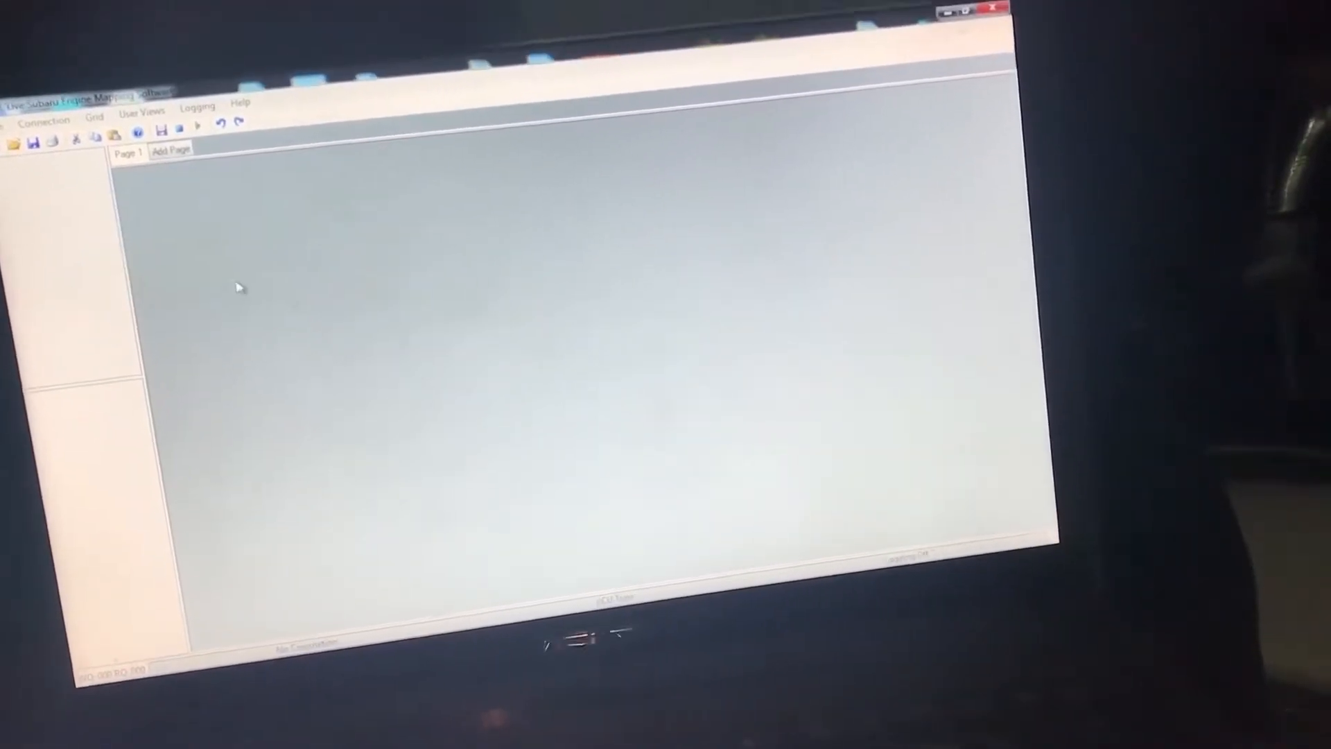